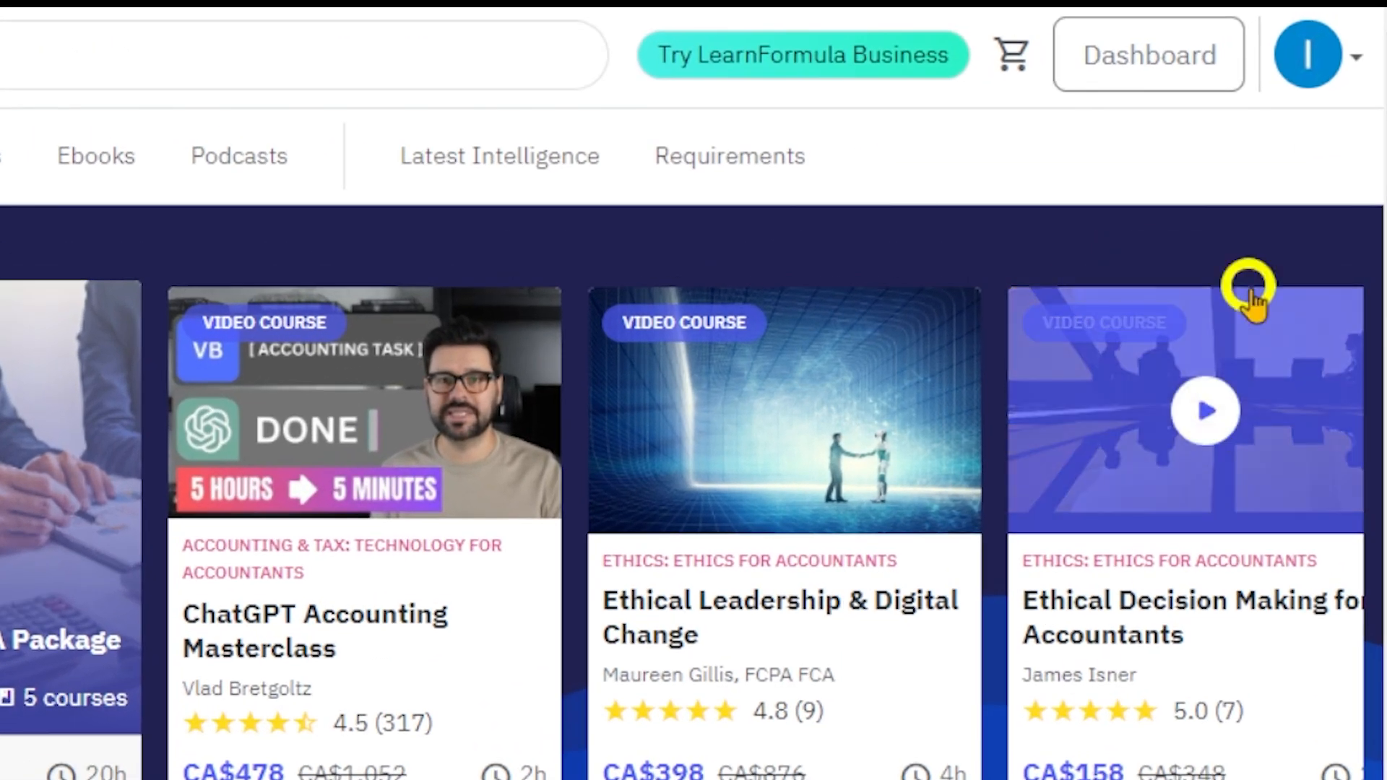
Open Payments & Subscriptions from the profile avatar dropdown to view the four past payments.
click(1307, 55)
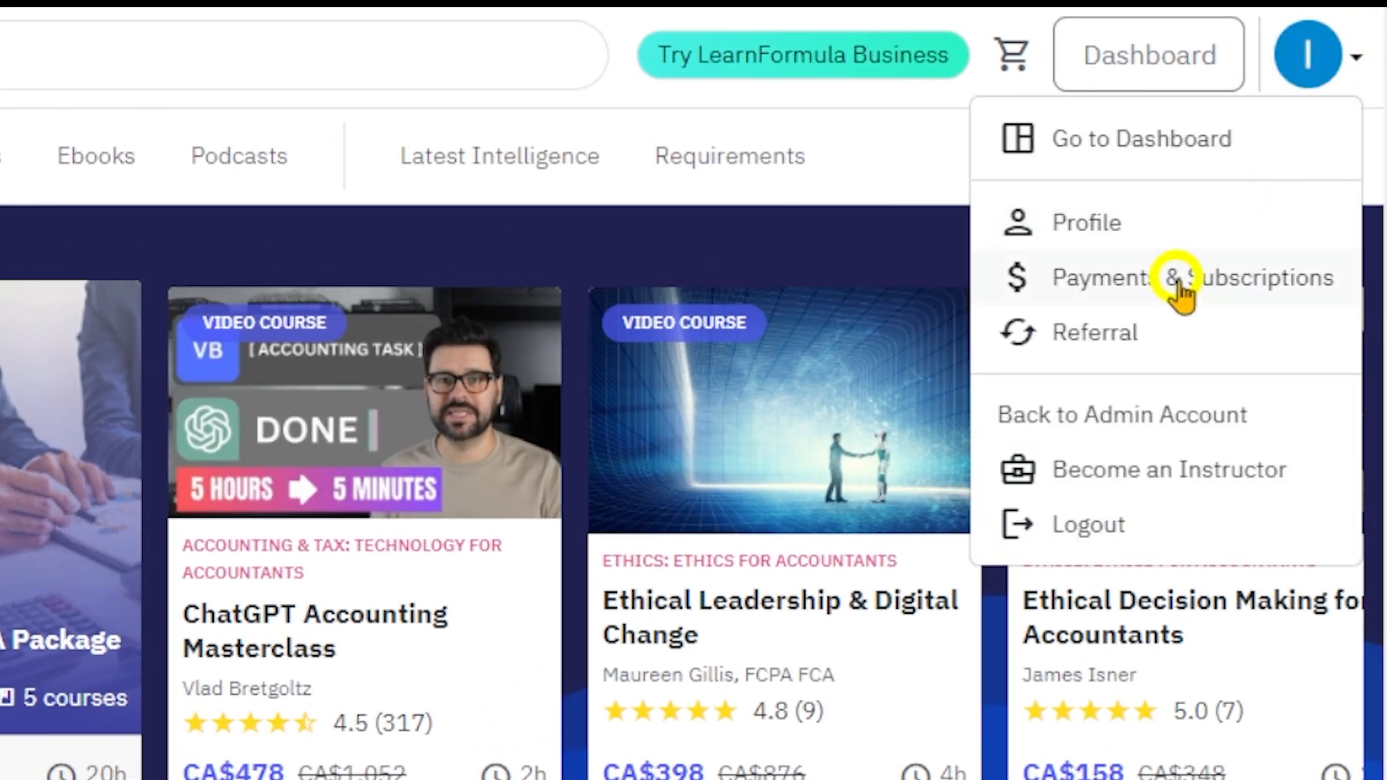
click(1186, 278)
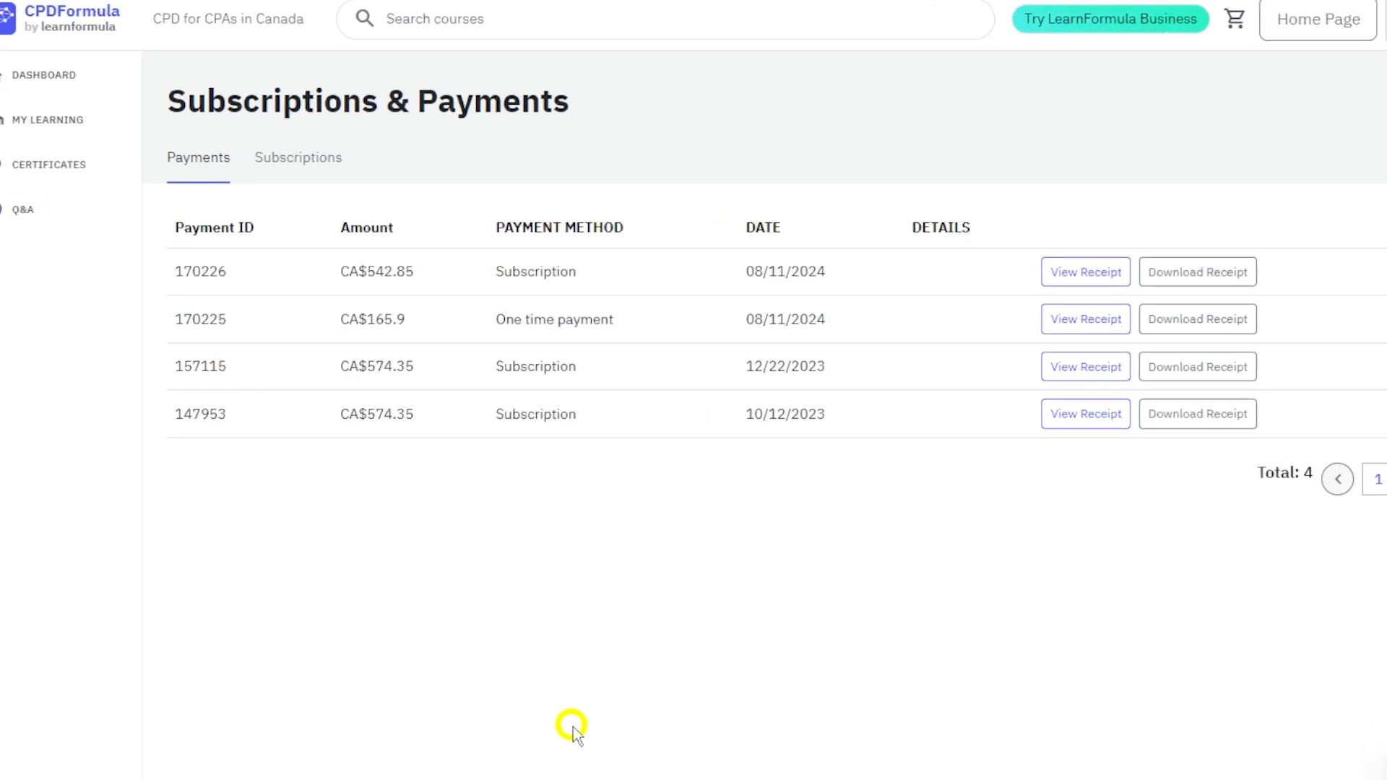
Switch to the Subscriptions tab and scroll through the three active subscription cards.
click(297, 158)
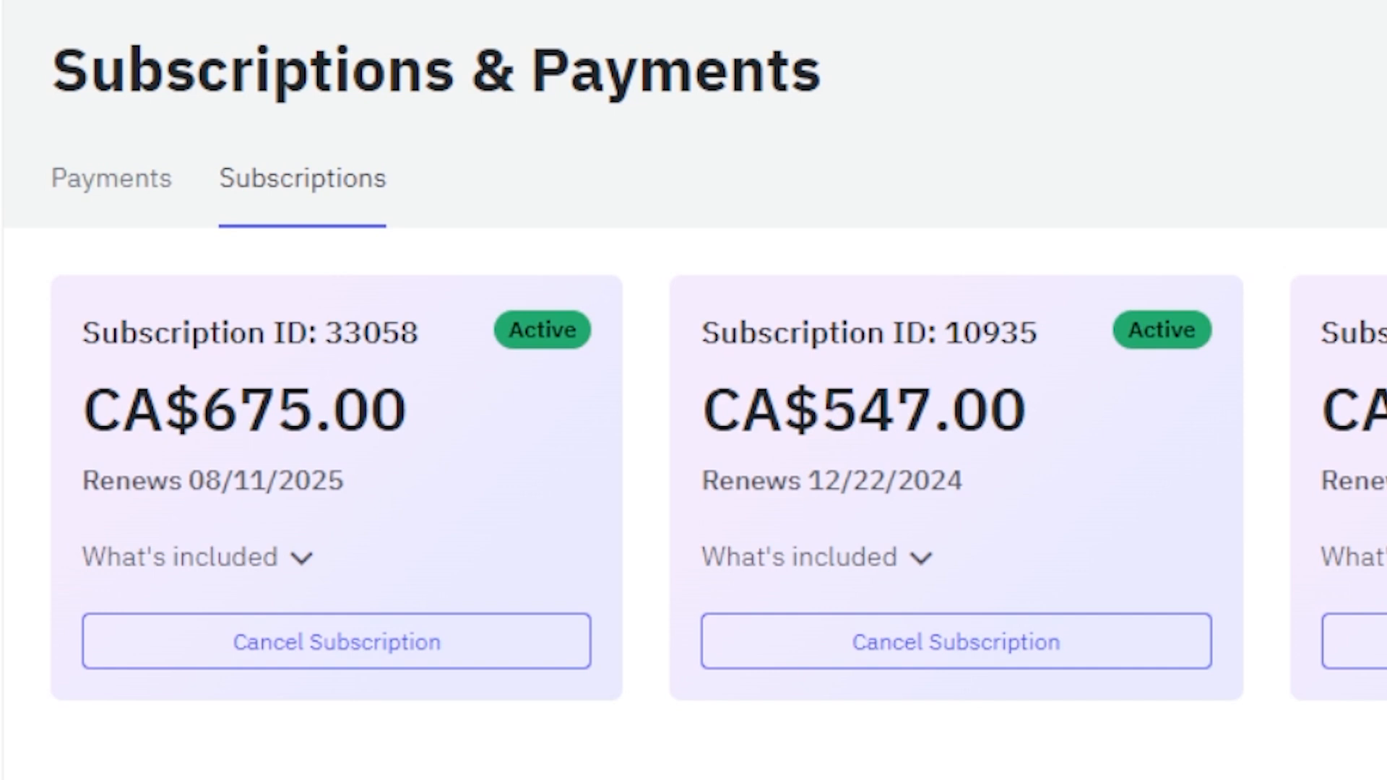
scroll(right, 3)
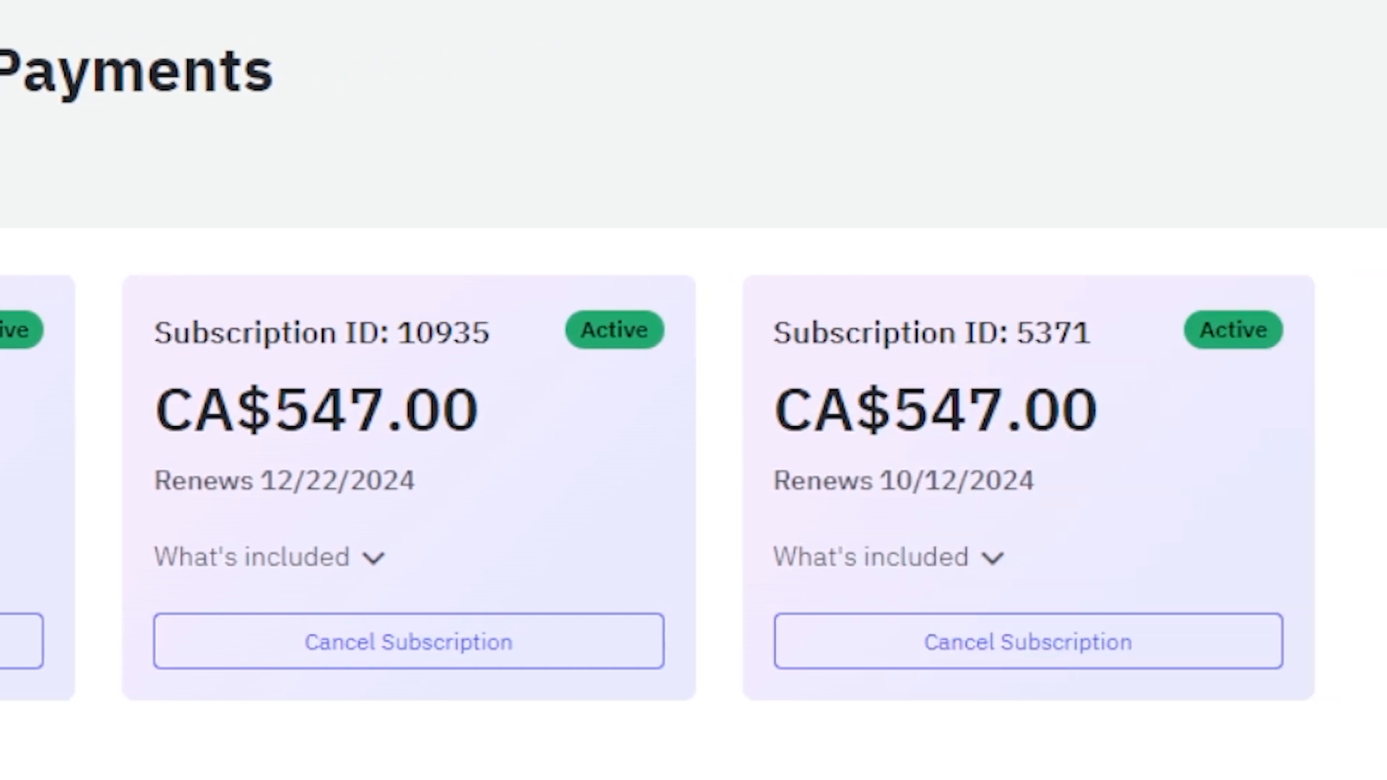